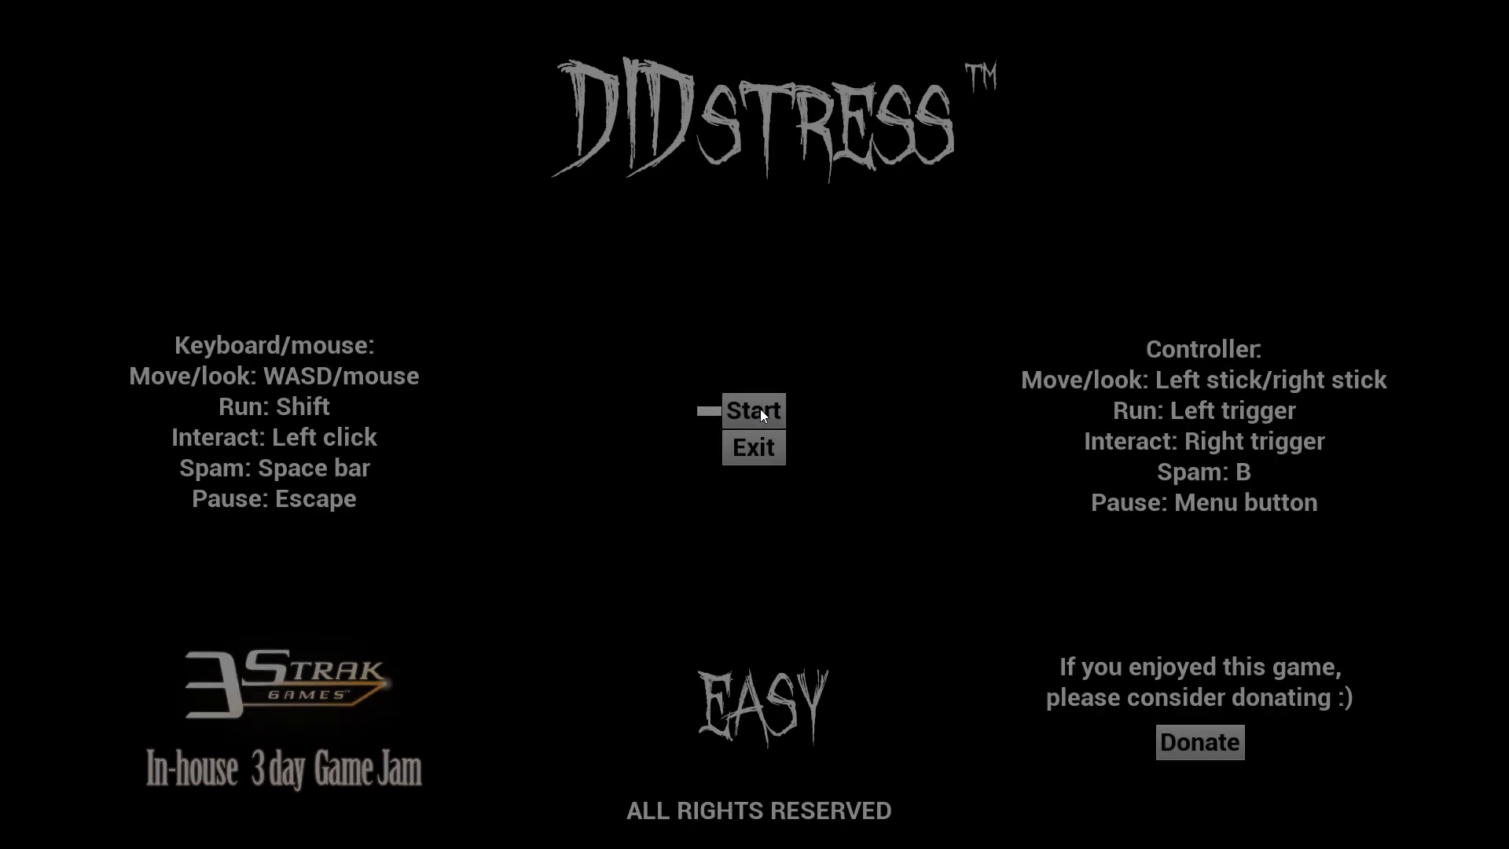
{"action": "left_click", "coordinate": [754, 410]}
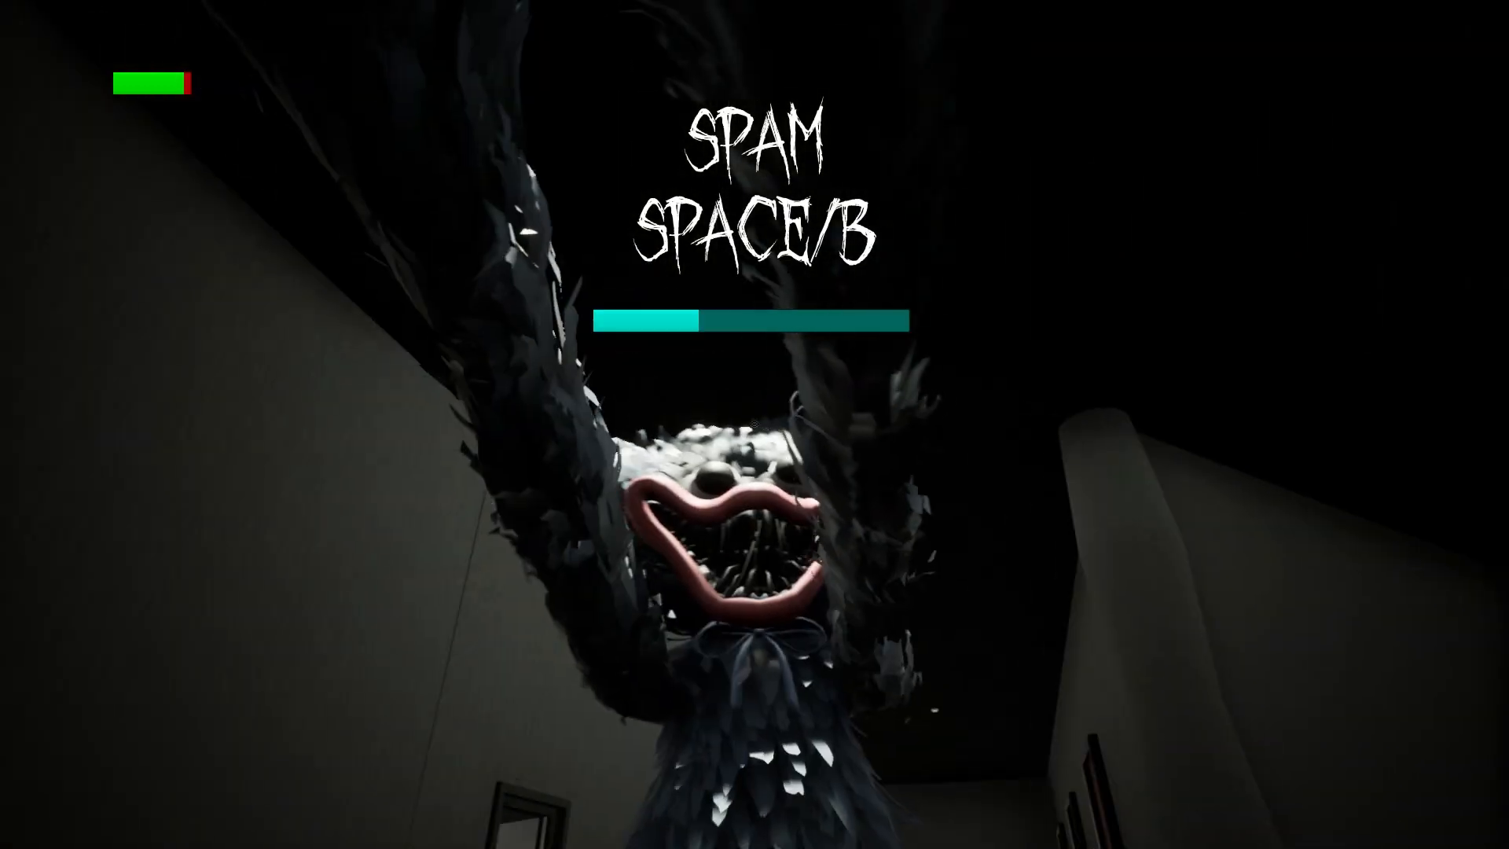
{"action": "key", "text": "space"}
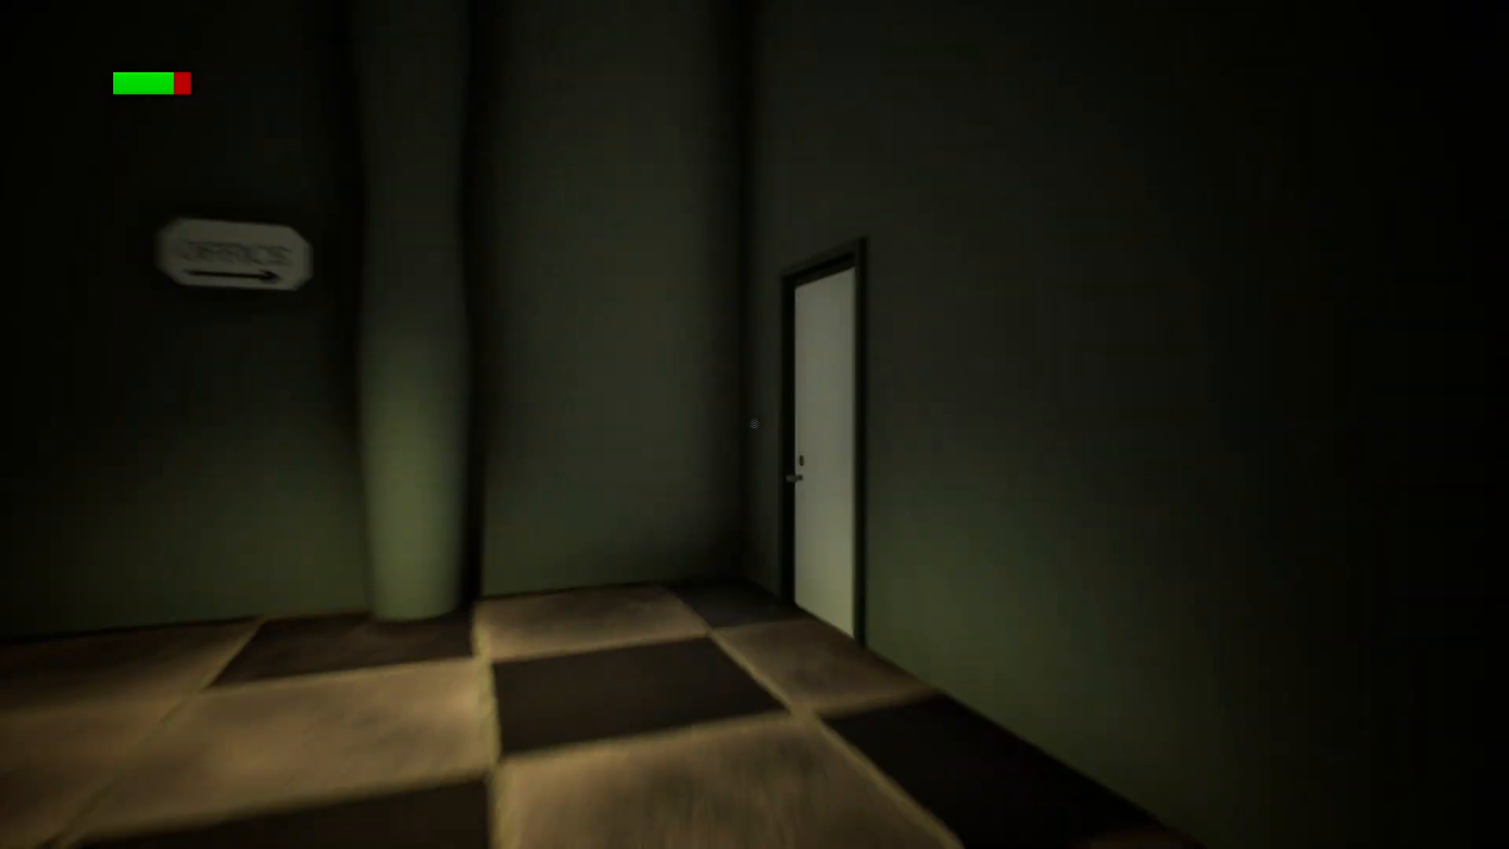
{"action": "mouse_move", "coordinate": [755, 423]}
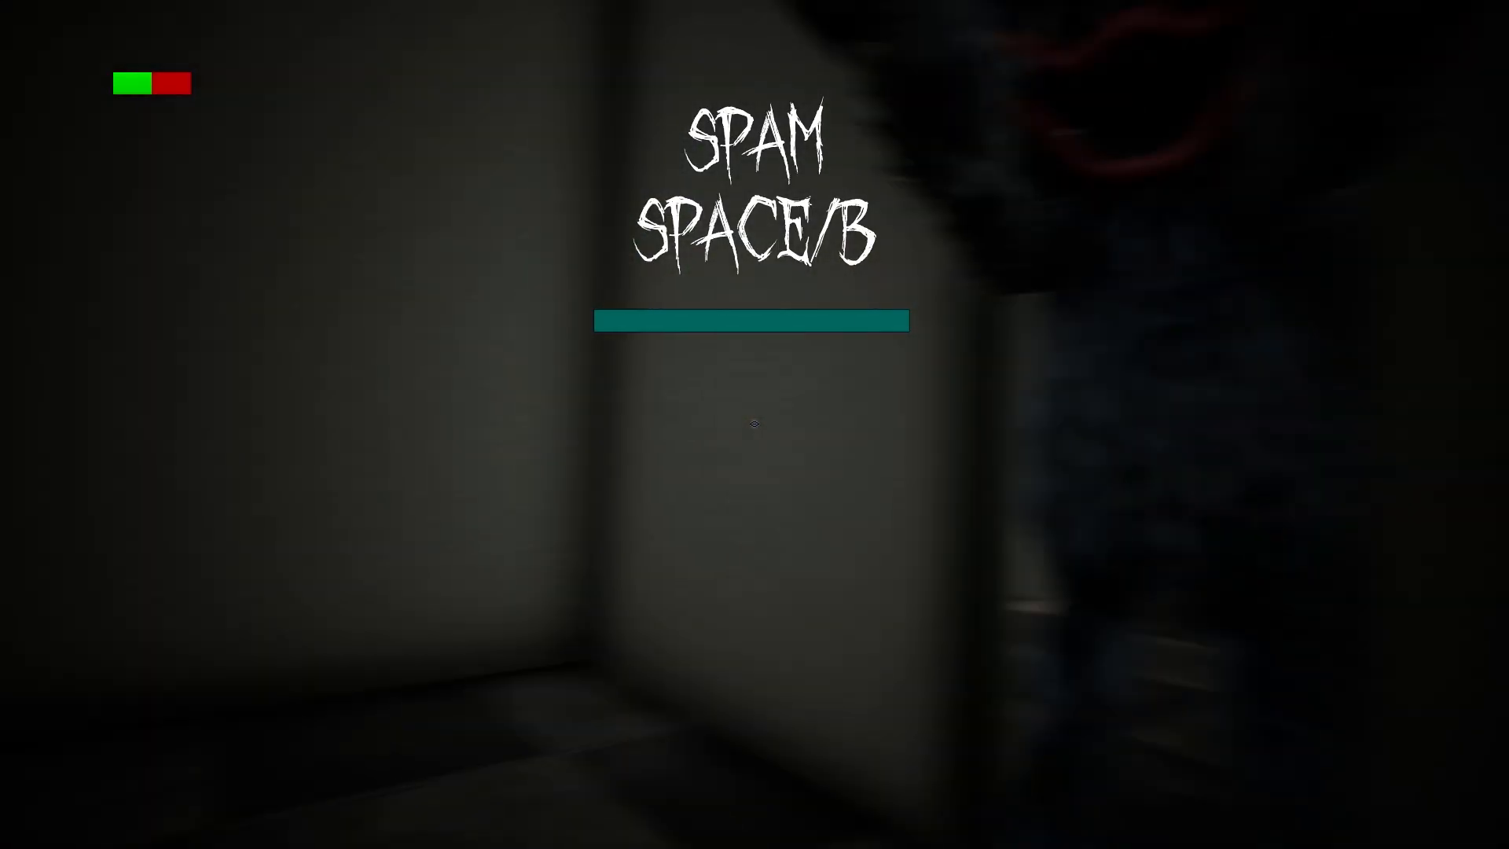
{"action": "key", "text": "space"}
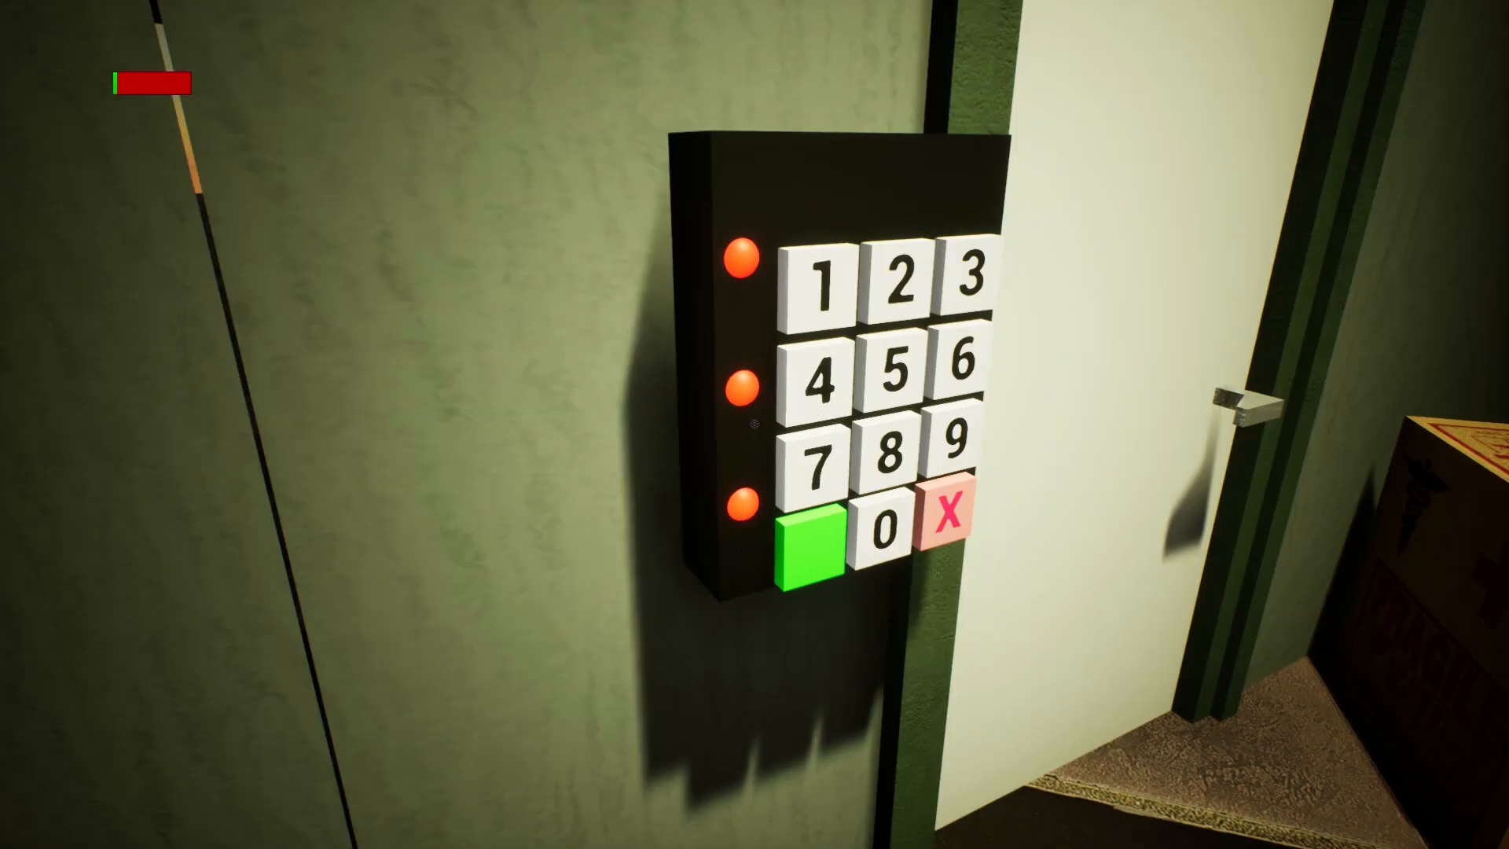
{"action": "left_click", "coordinate": [830, 286]}
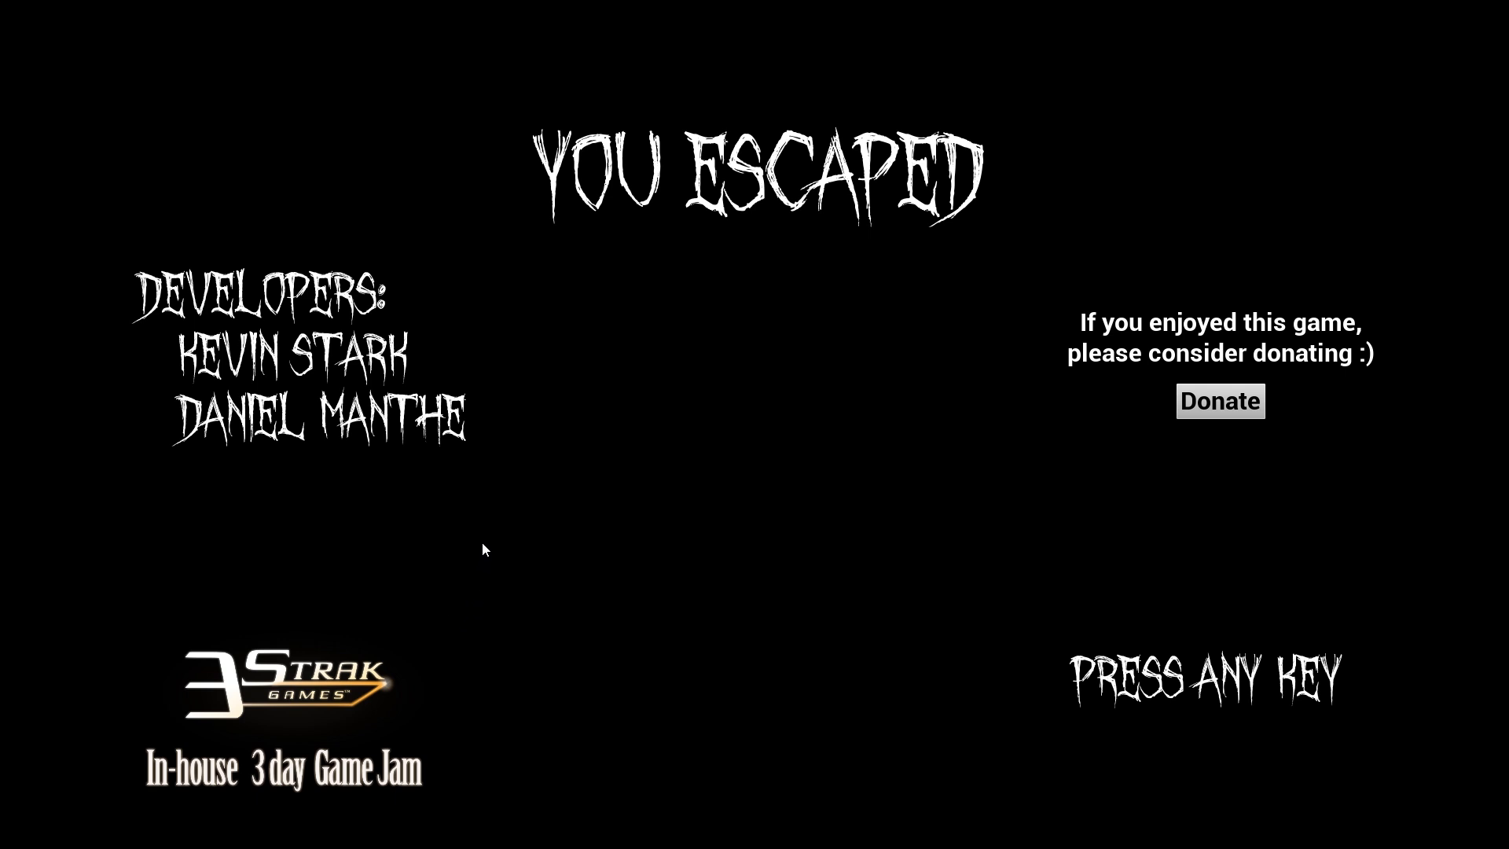
{"action": "mouse_move", "coordinate": [677, 686]}
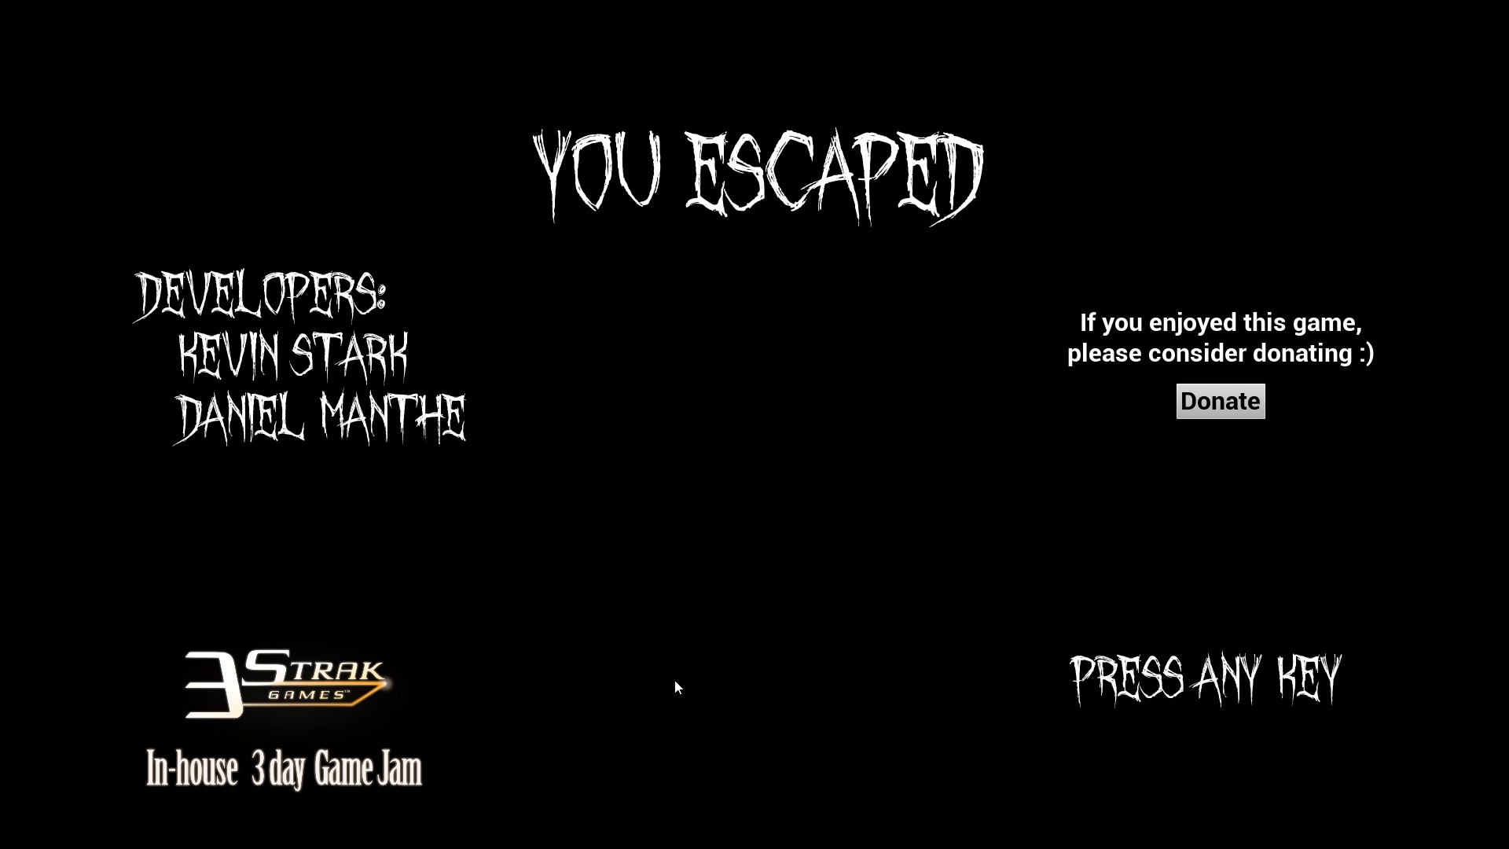